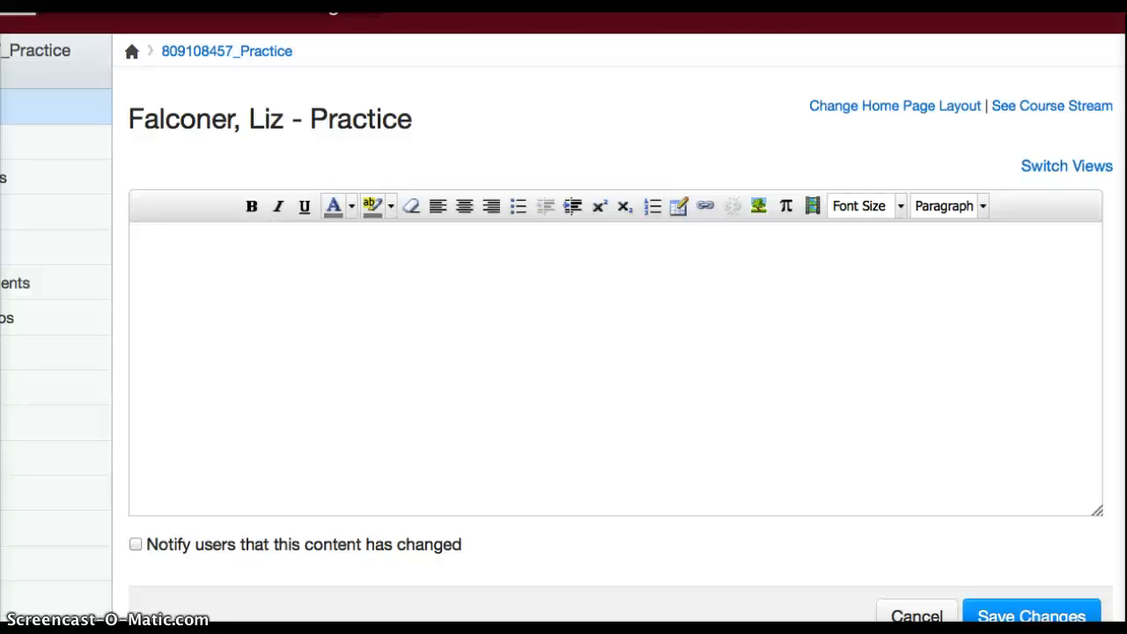
mouse_move(310, 250)
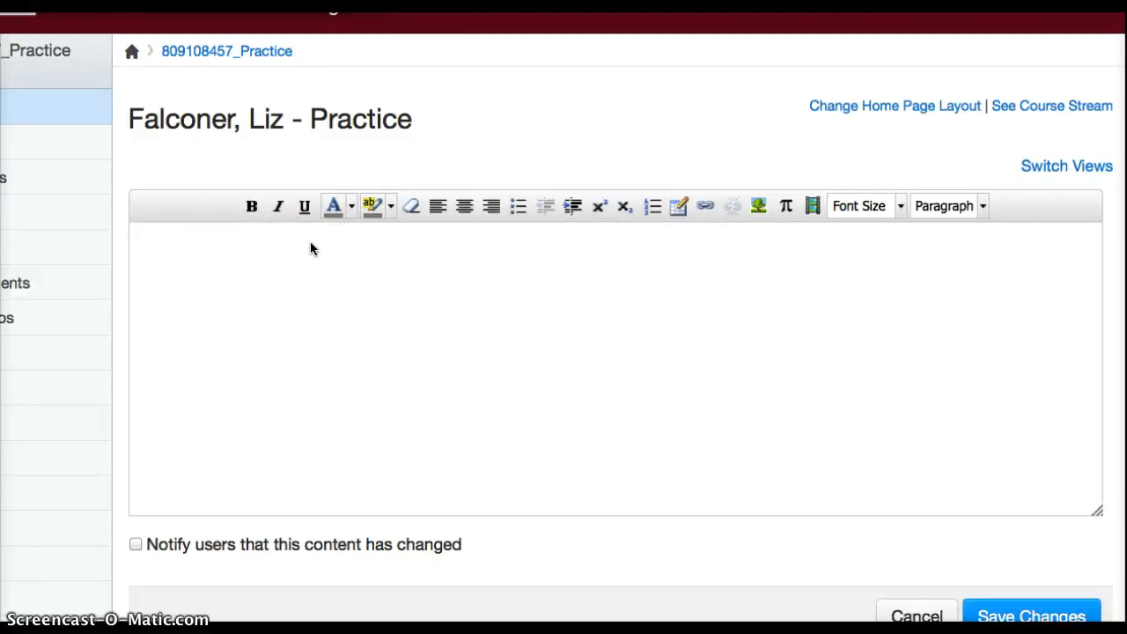
mouse_move(701, 245)
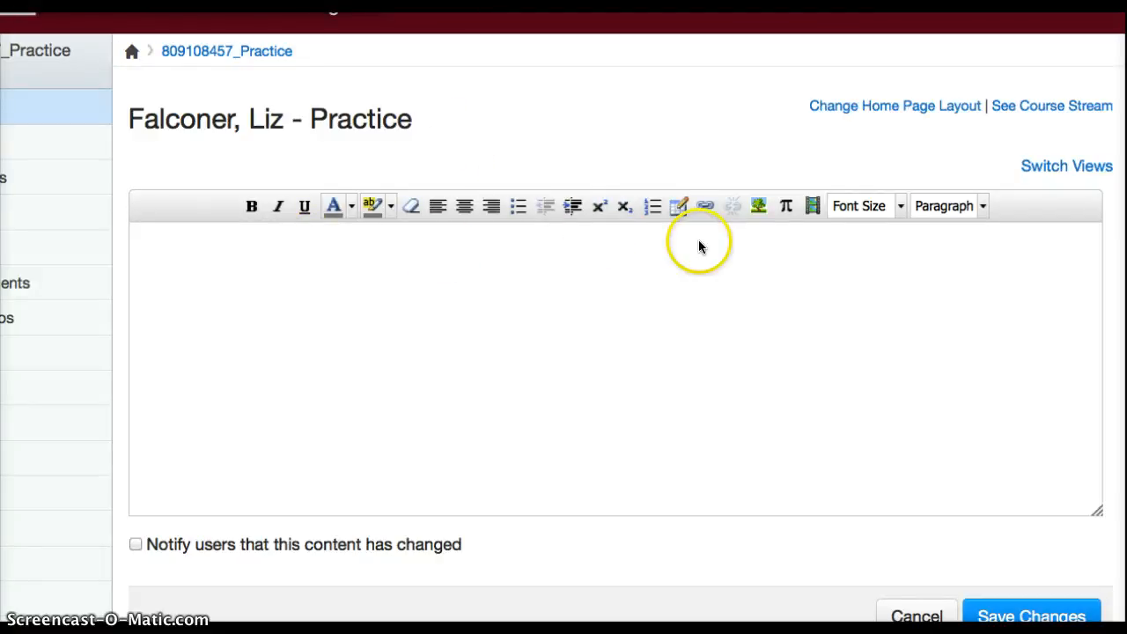
mouse_move(680, 204)
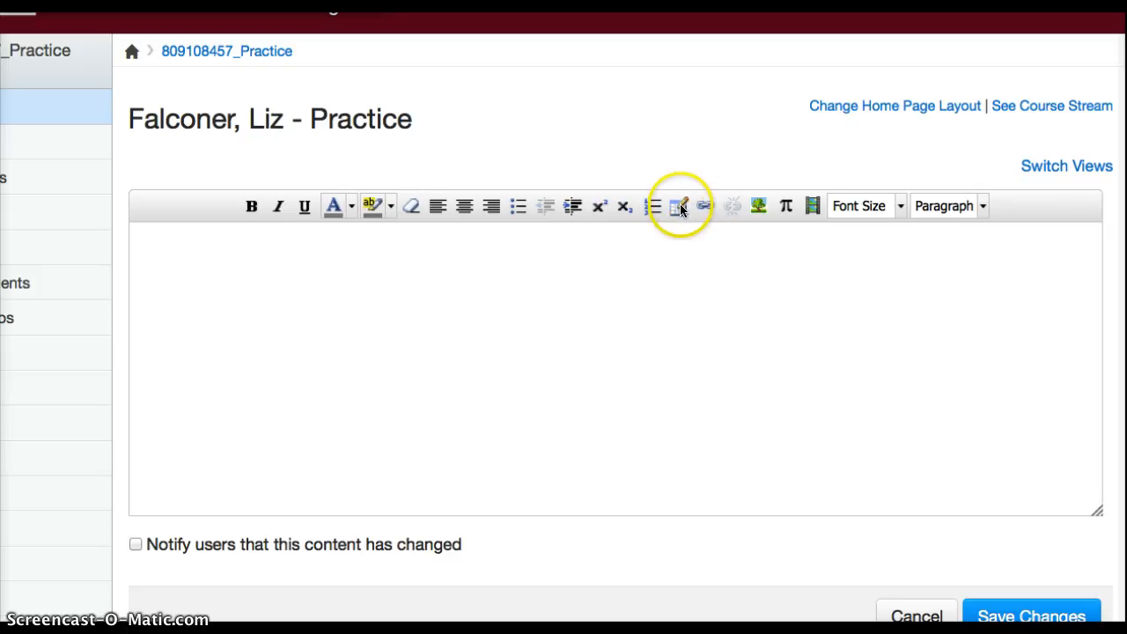
- Start a new table set to 1 column, 1 row and border width 2
left_click(680, 204)
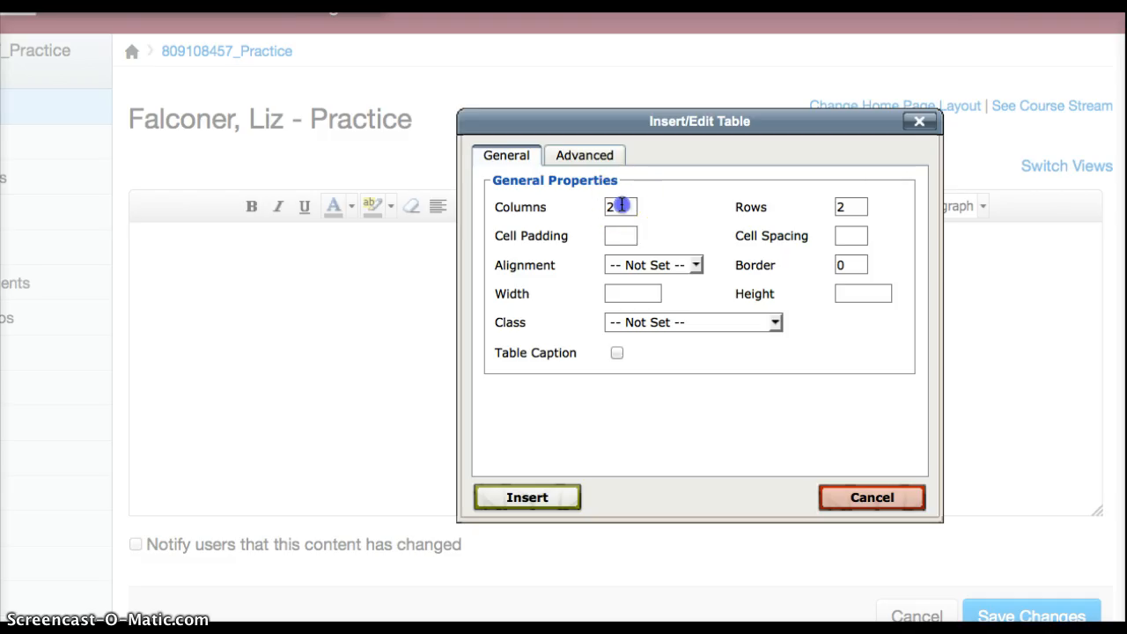
type("1")
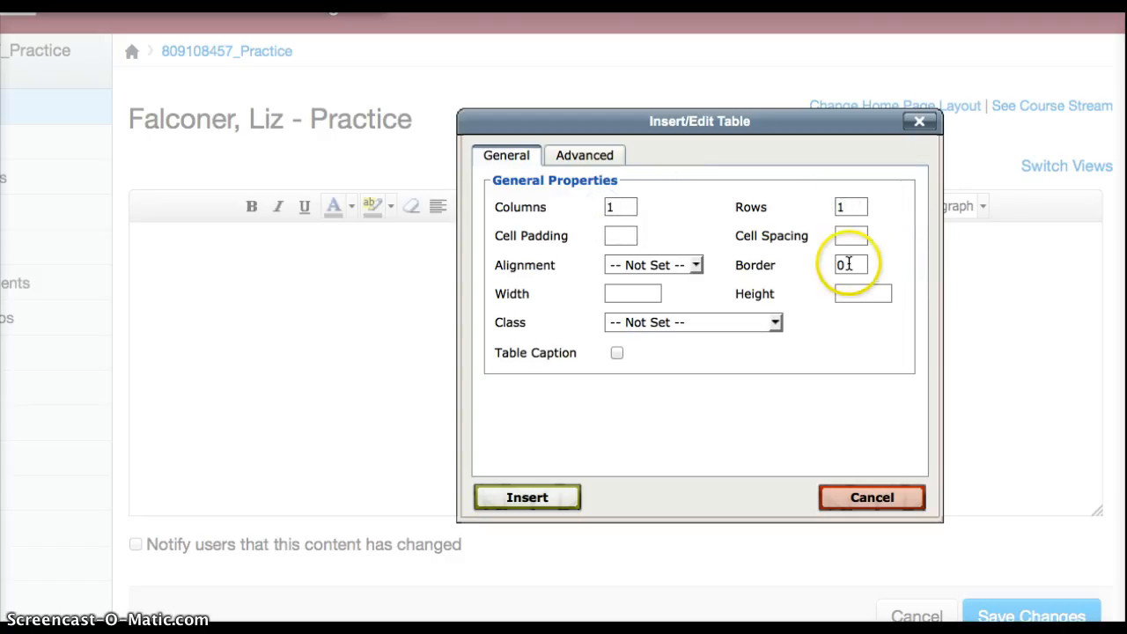
type("2")
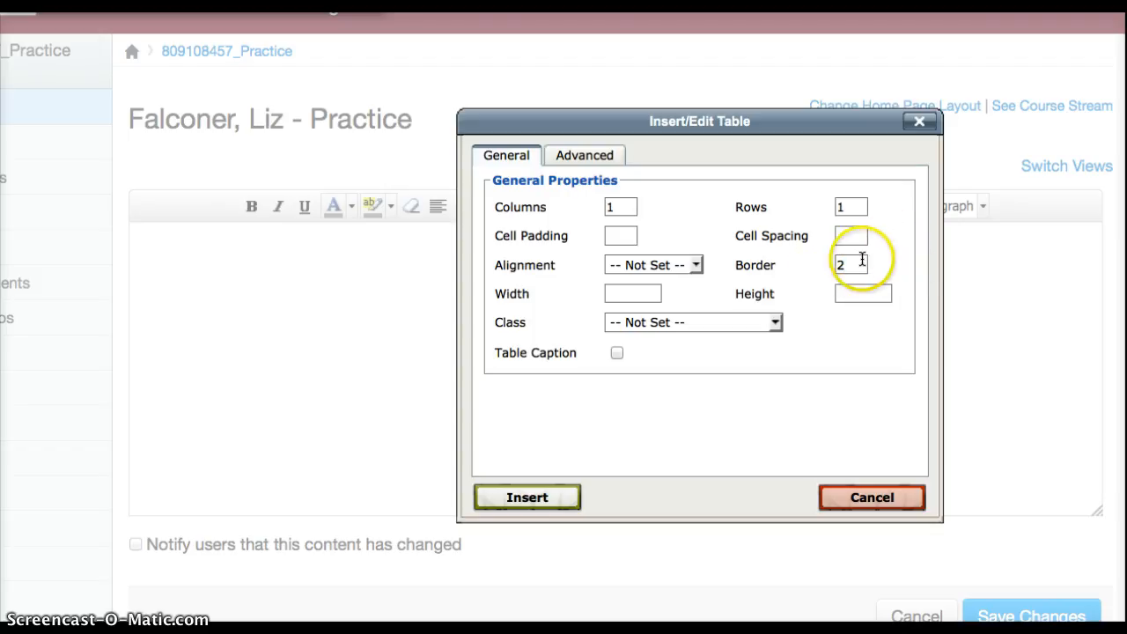
mouse_move(584, 155)
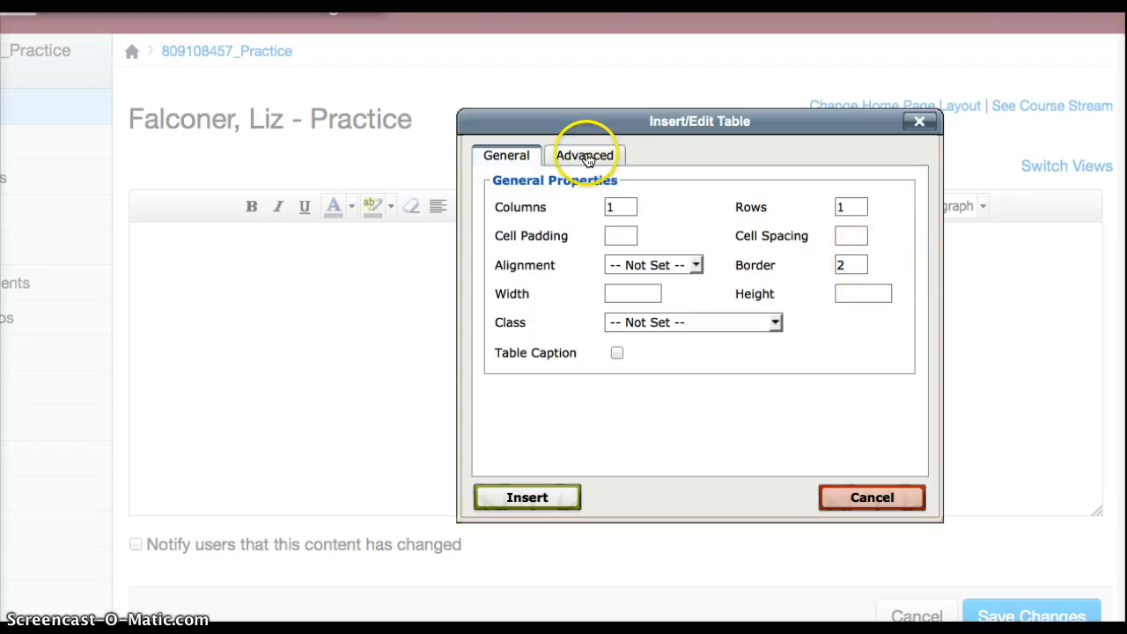
- In the Advanced properties, set the table border colour to pink #bb0669
left_click(584, 155)
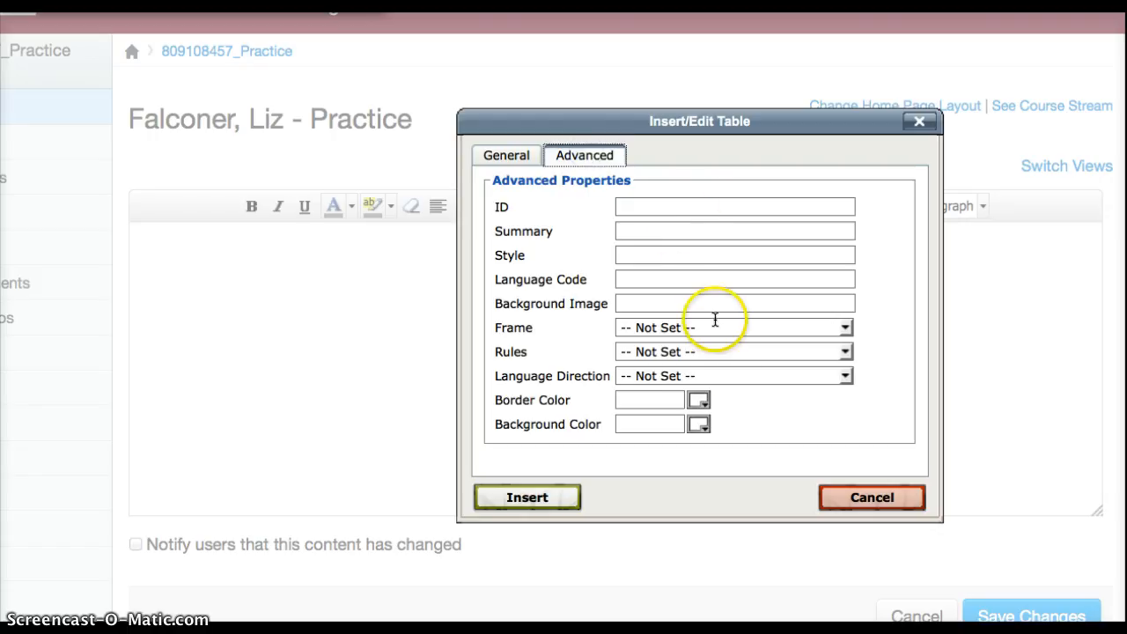
left_click(697, 400)
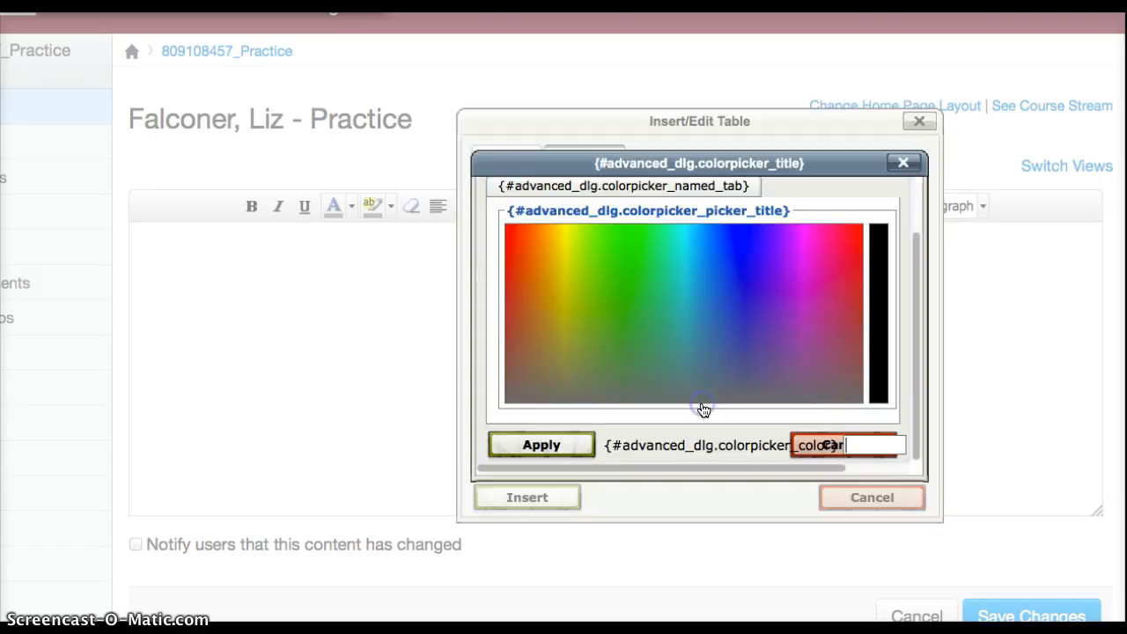
left_click(828, 289)
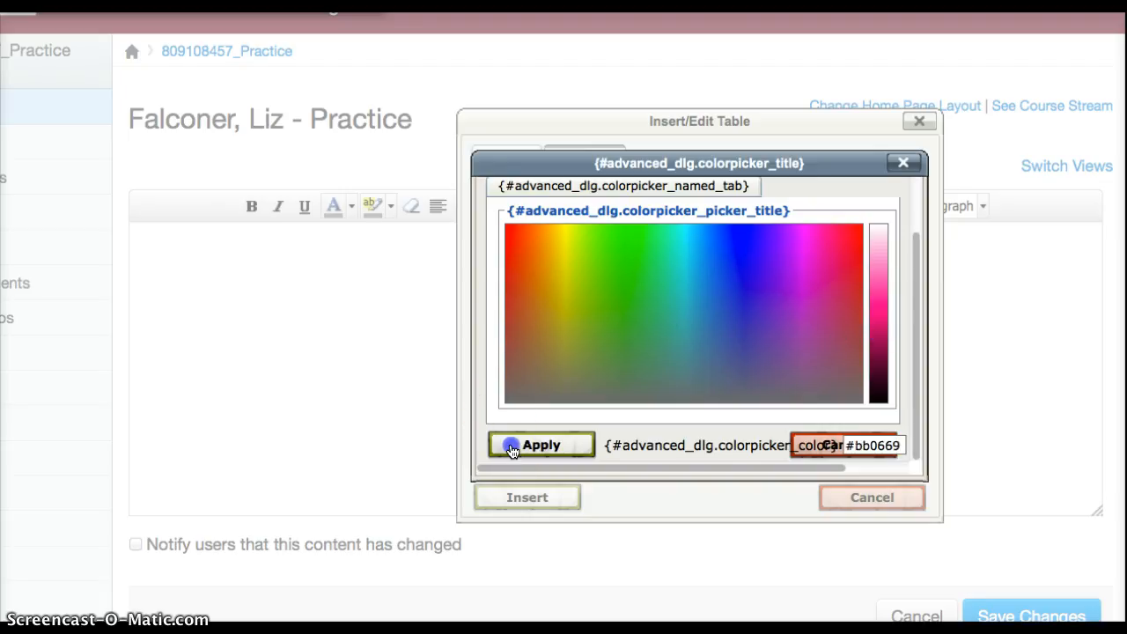
left_click(538, 444)
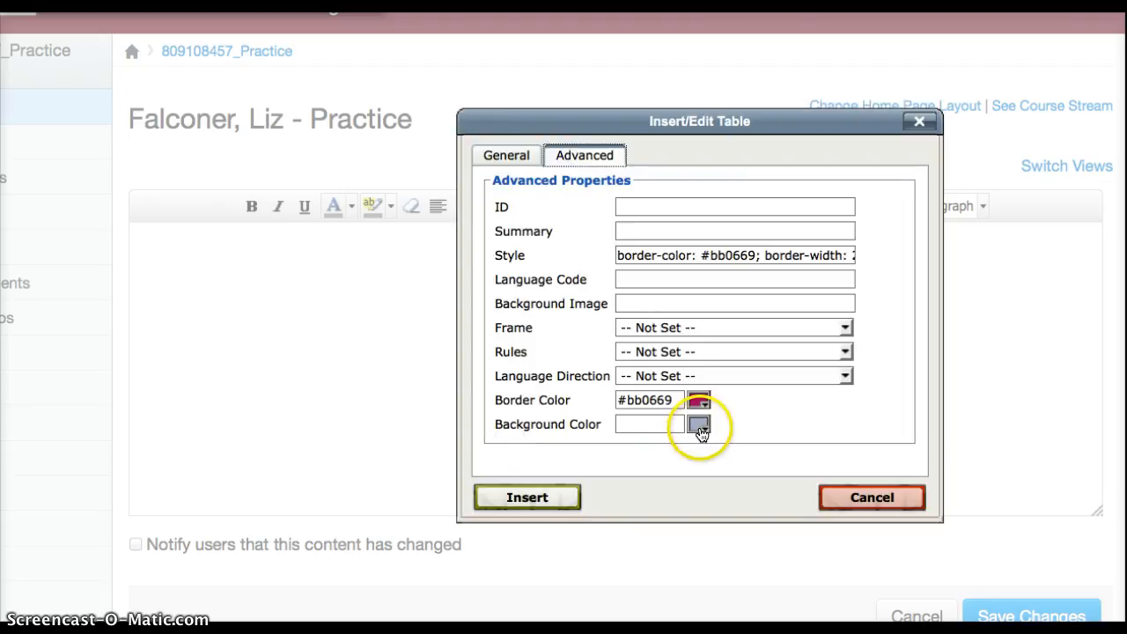
- Set the table background colour to light pink #dfaedb
left_click(701, 426)
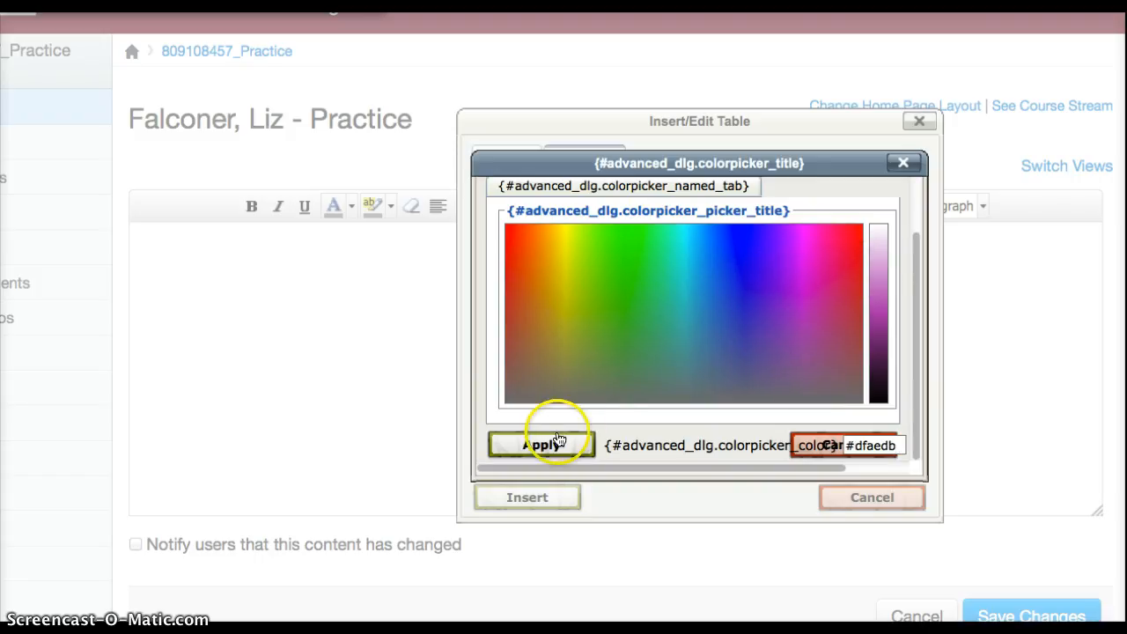
left_click(538, 444)
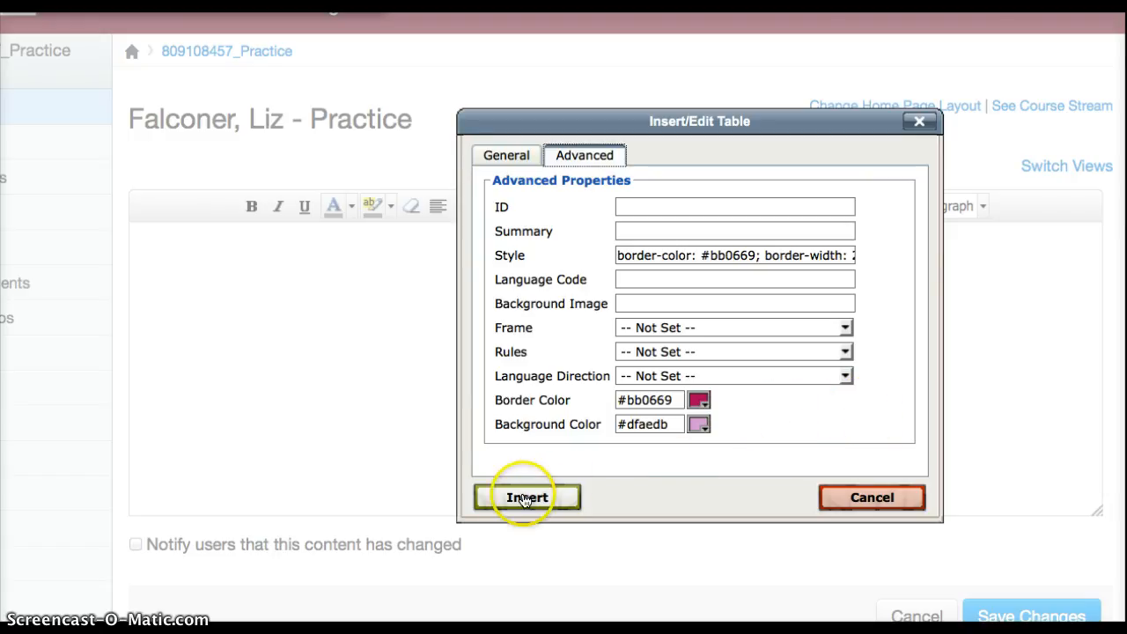
- Insert the table into the page and format its WELCOME! text as Heading 2
left_click(525, 497)
type("WELCOME!")
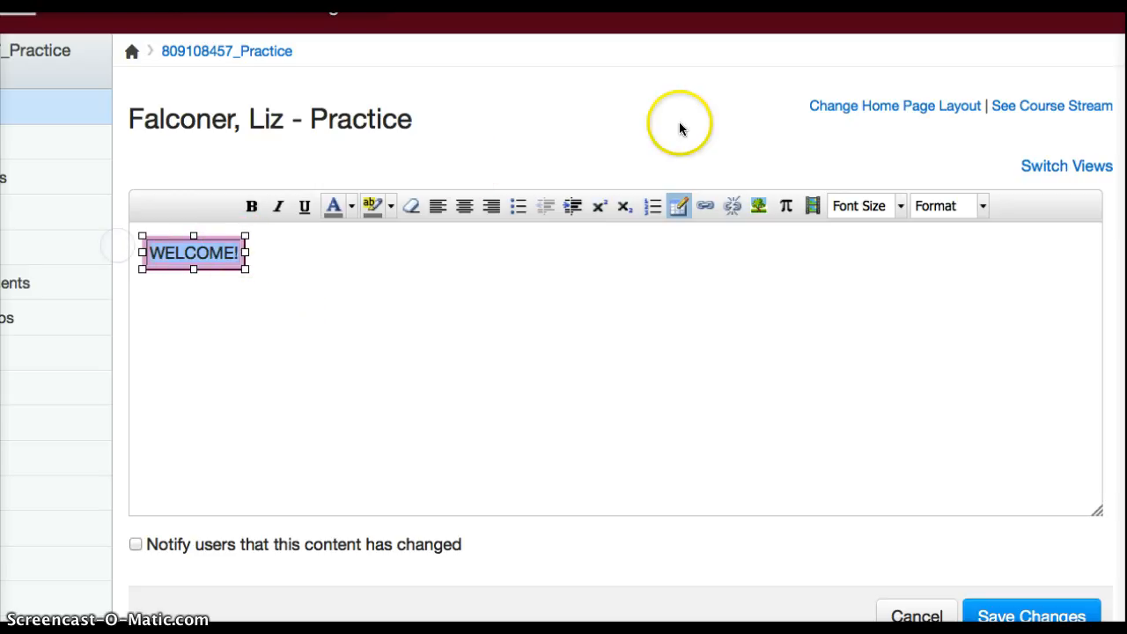
left_click(979, 206)
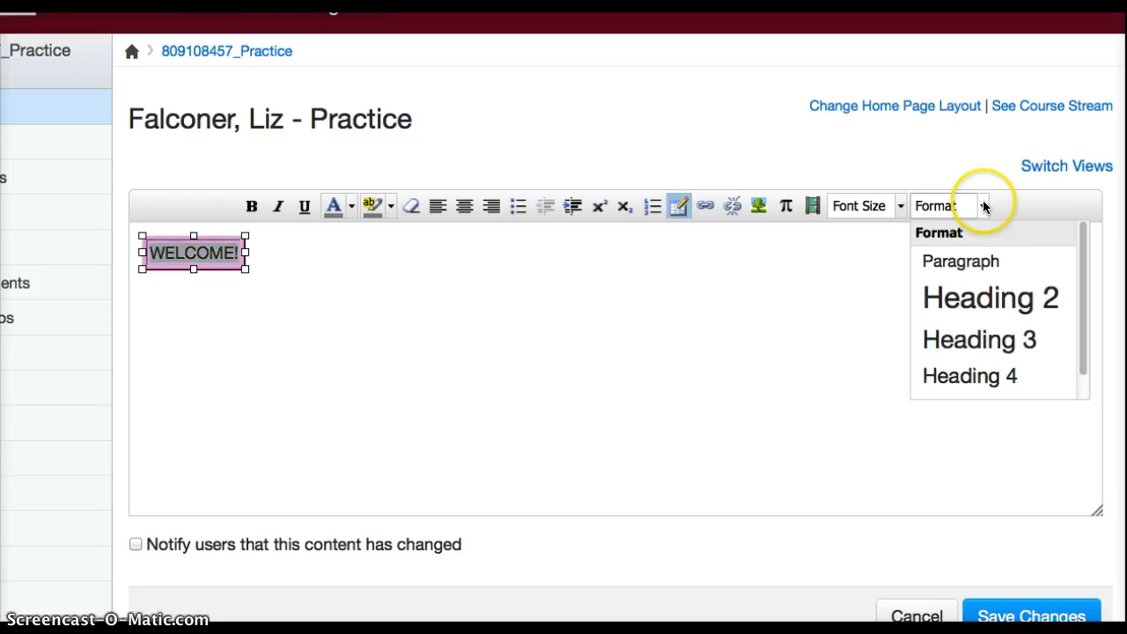
left_click(990, 298)
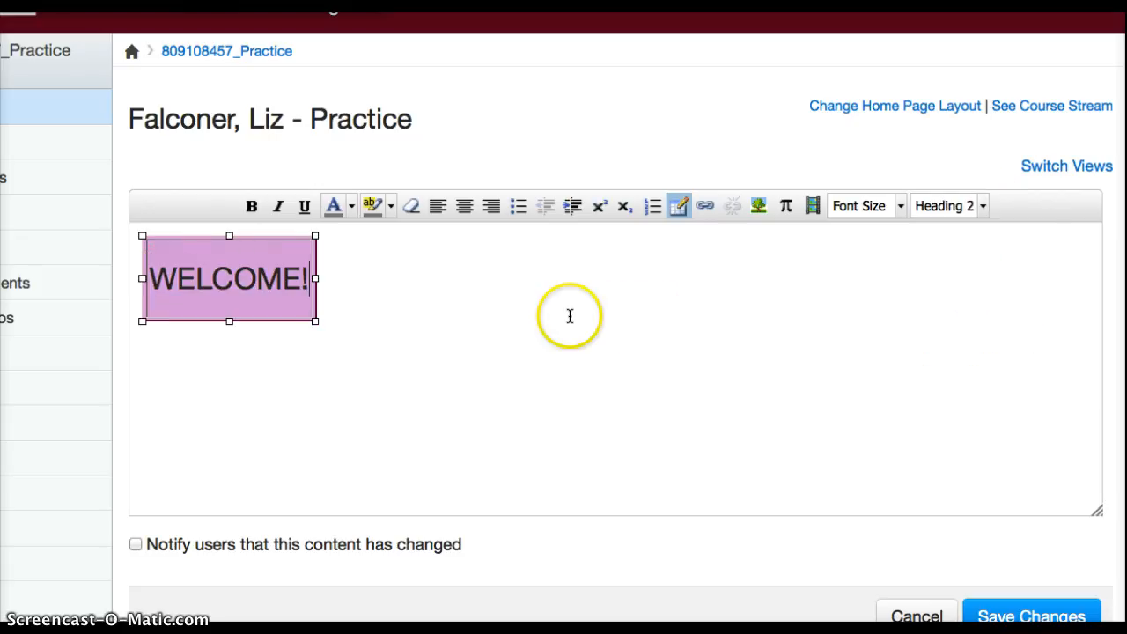
mouse_move(487, 298)
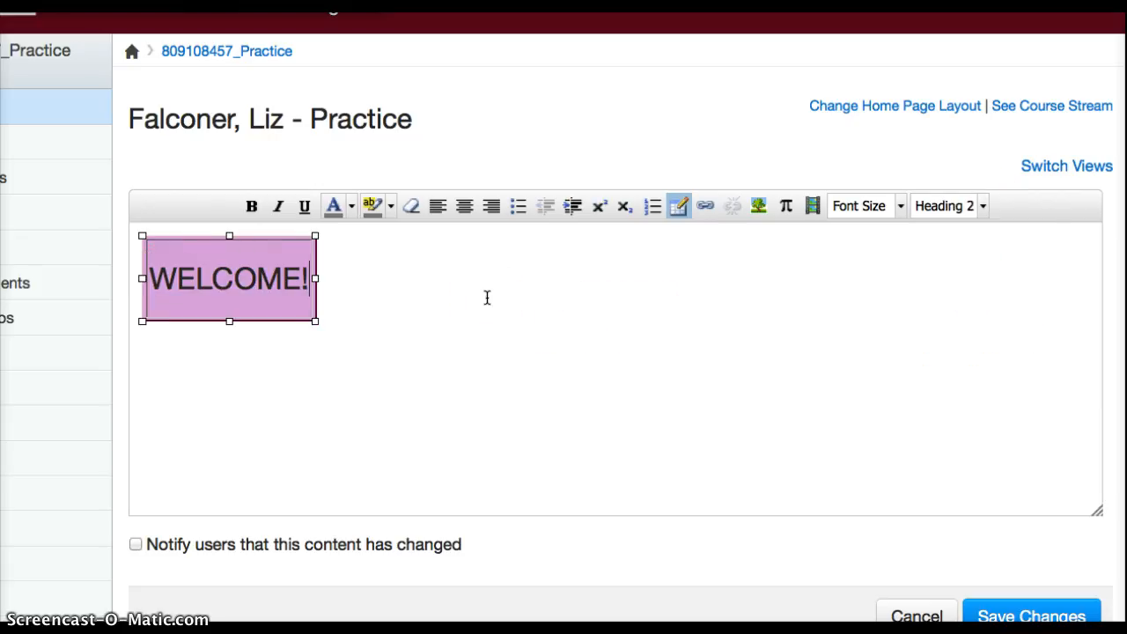
mouse_move(704, 245)
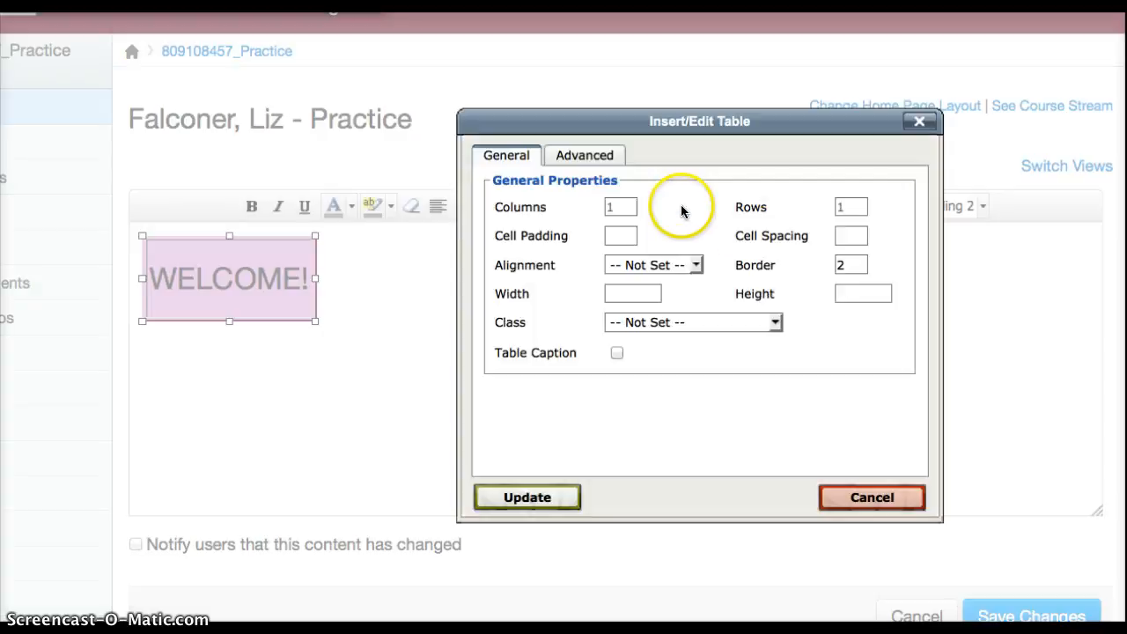
- Review the Advanced properties and update the table without changes
left_click(585, 155)
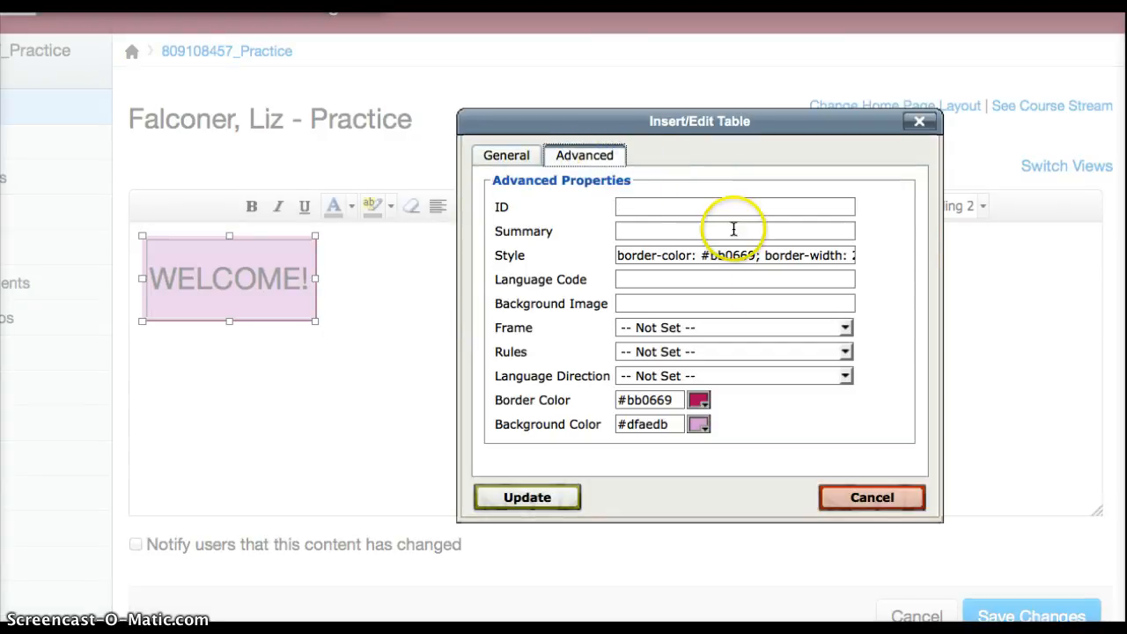
left_click(527, 497)
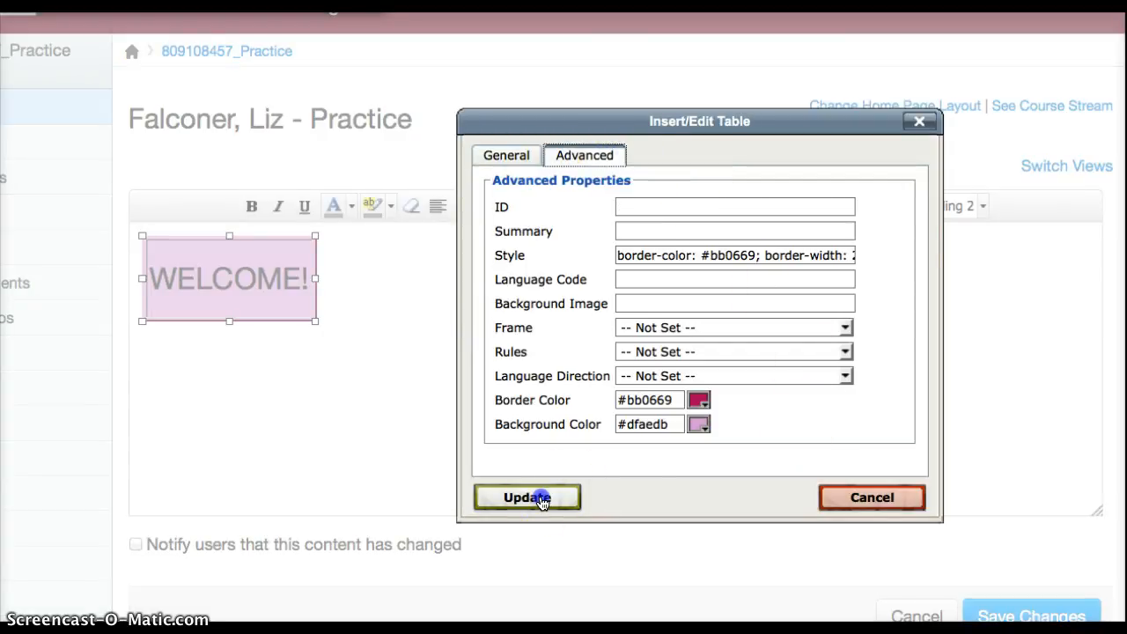
left_click(526, 497)
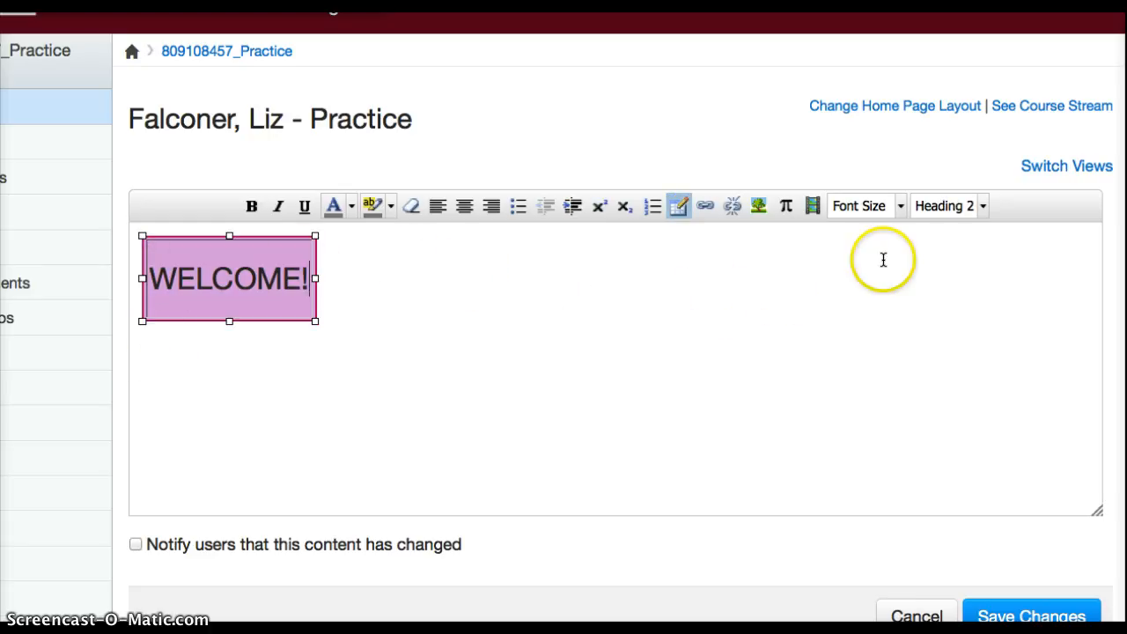
- Switch the editor to HTML view and select the heading and closing table code
left_click(1064, 165)
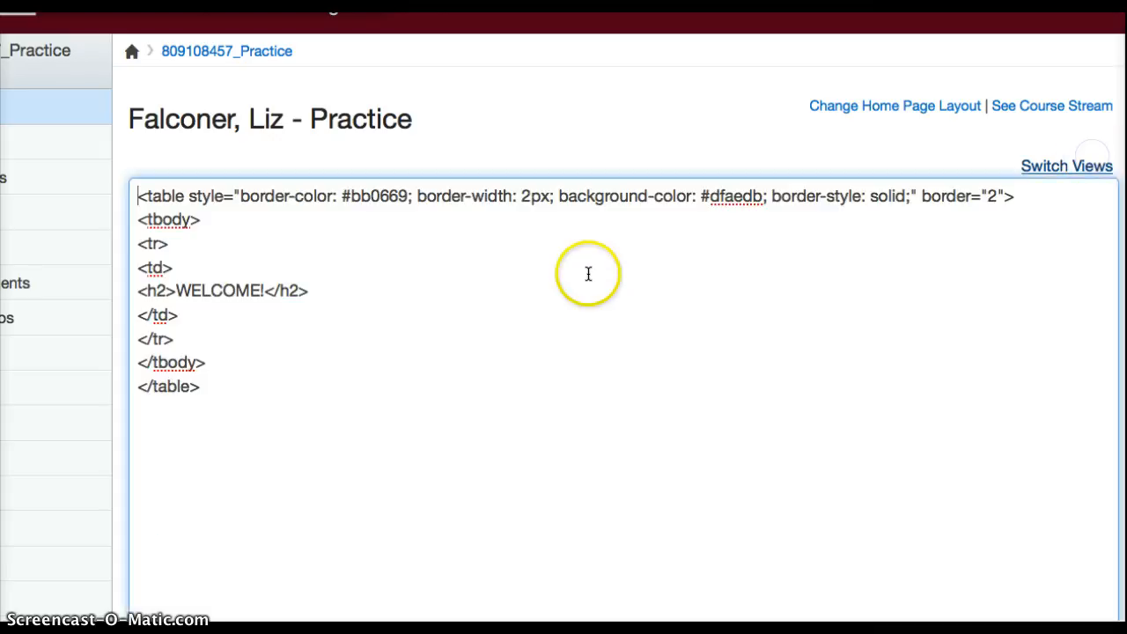
left_click_drag(172, 291, 199, 386)
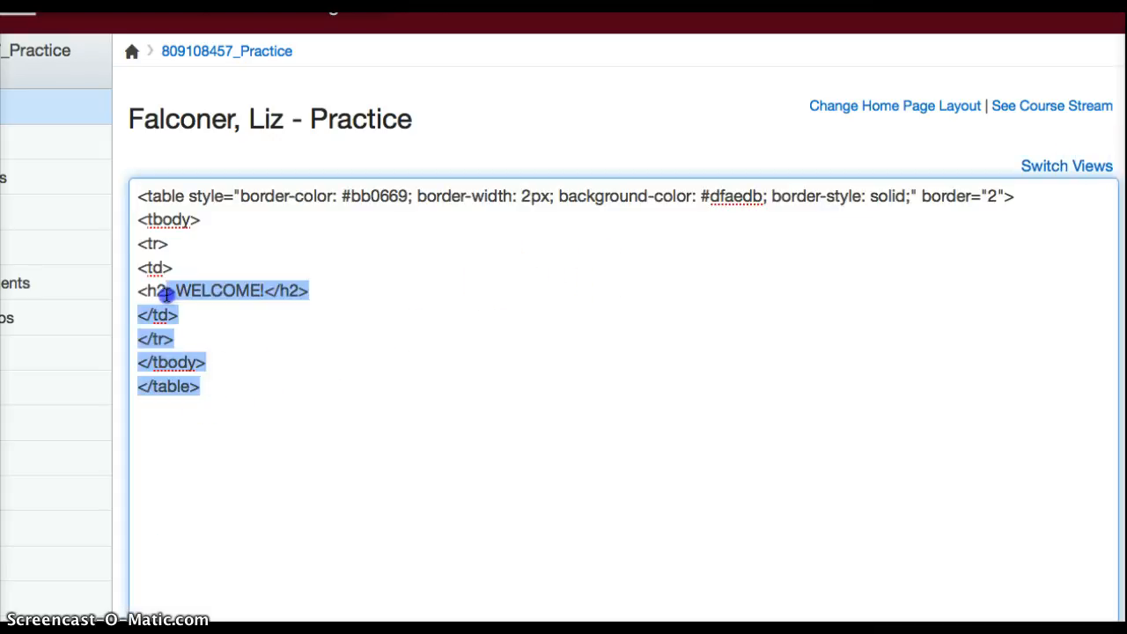